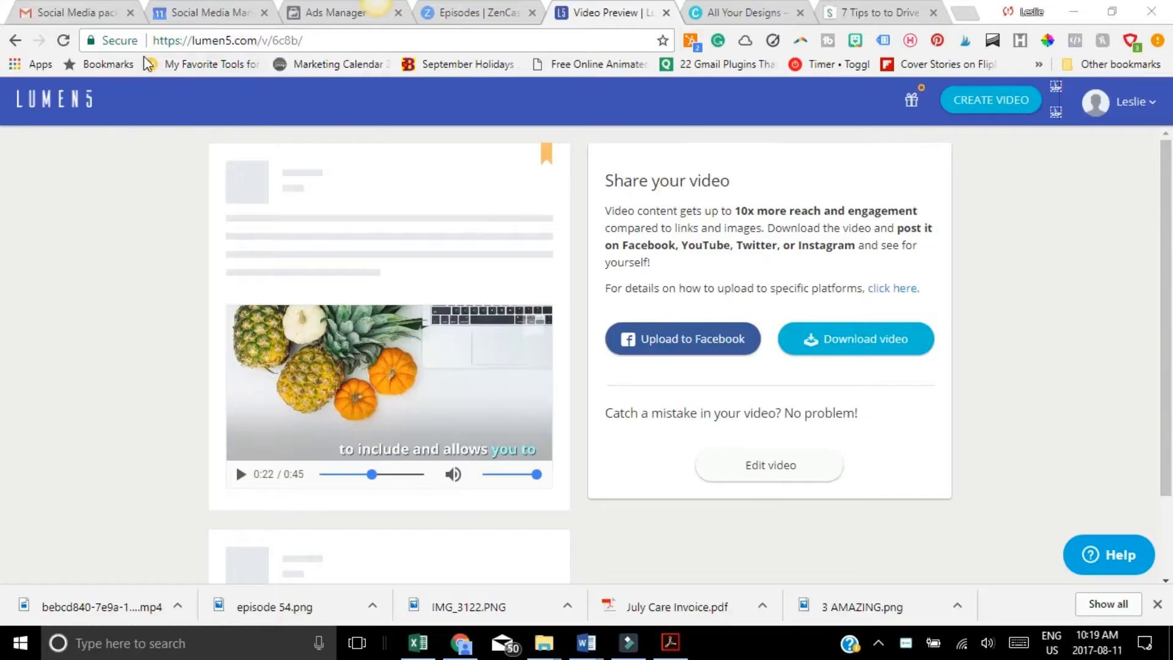
pyautogui.moveTo(575, 98)
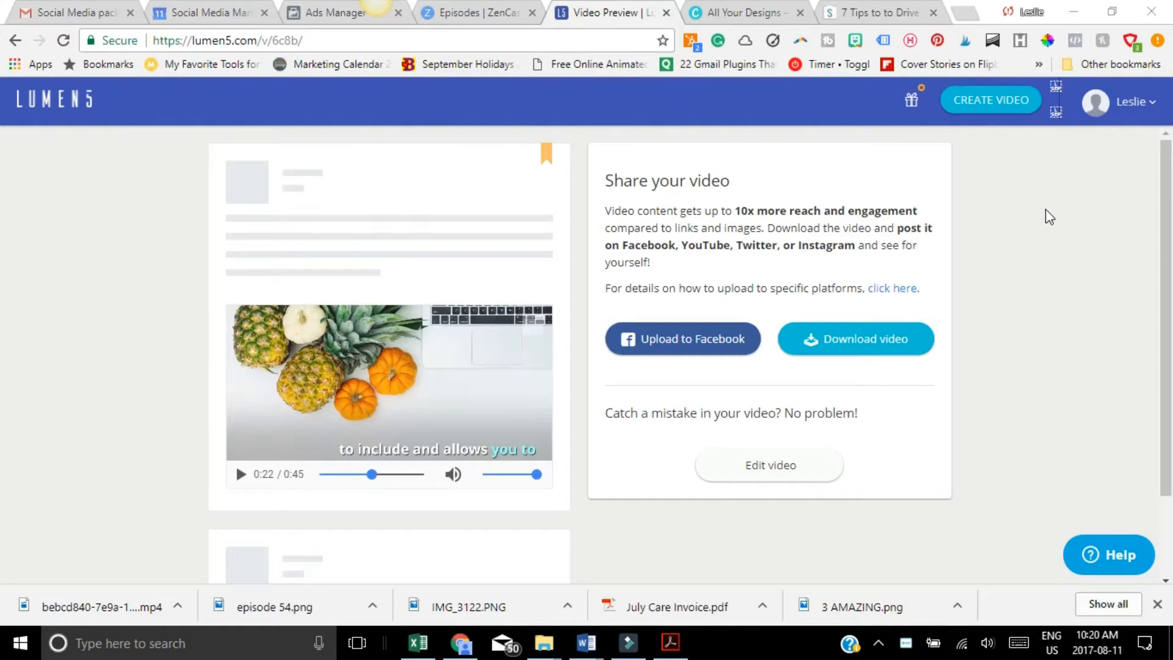
# - Leave the share page and start a new video via CREATE VIDEO in the top bar
pyautogui.click(989, 99)
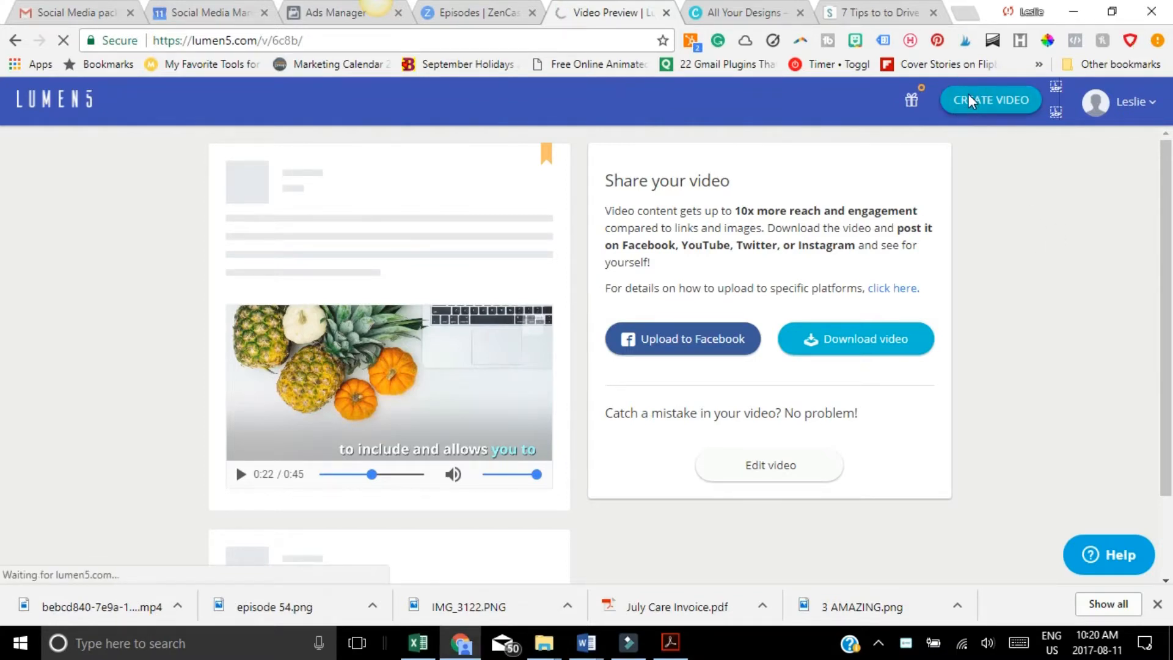
pyautogui.click(990, 99)
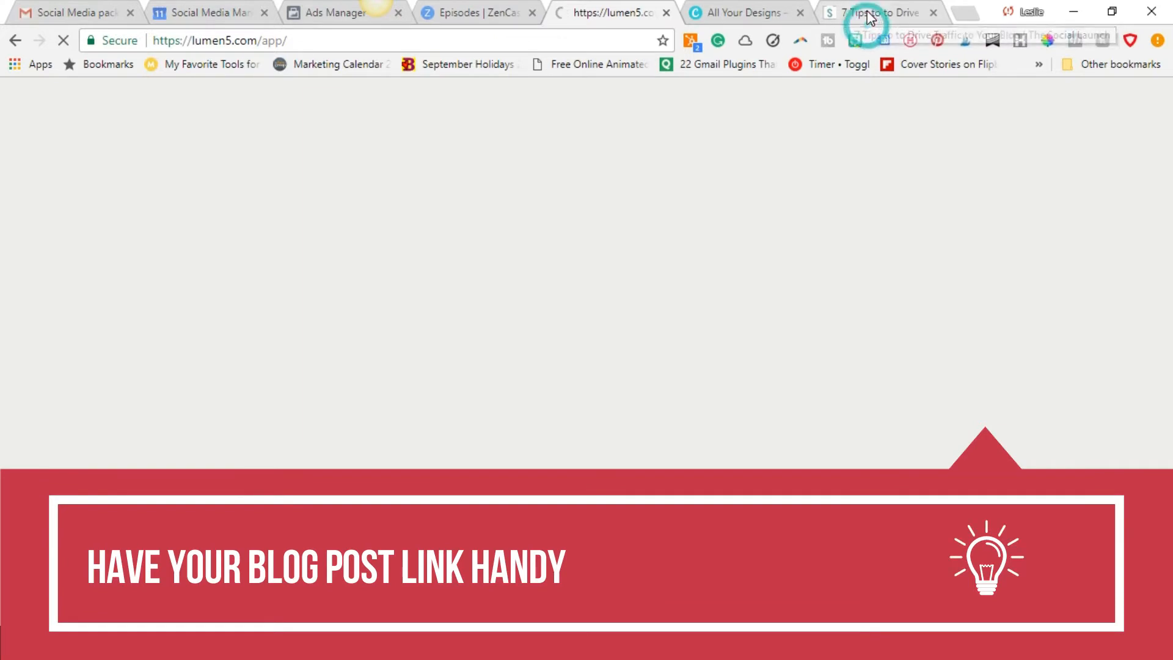
# - Copy the blog post's URL from its WordPress tab and return to the Lumen5 tab
pyautogui.click(878, 12)
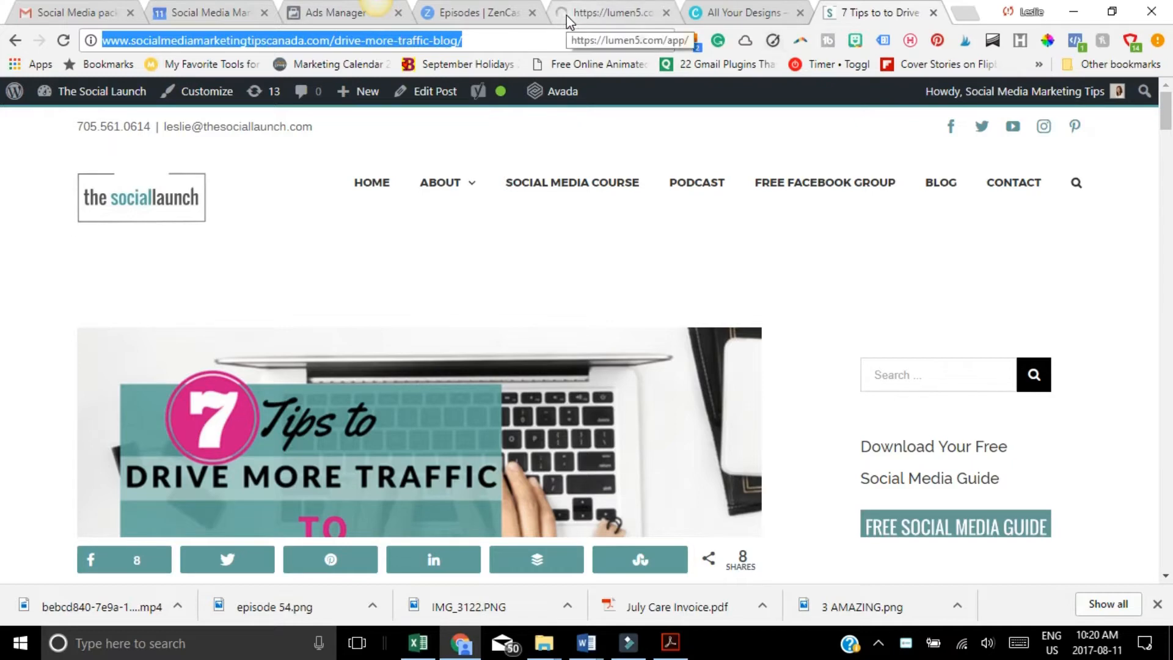
pyautogui.click(607, 12)
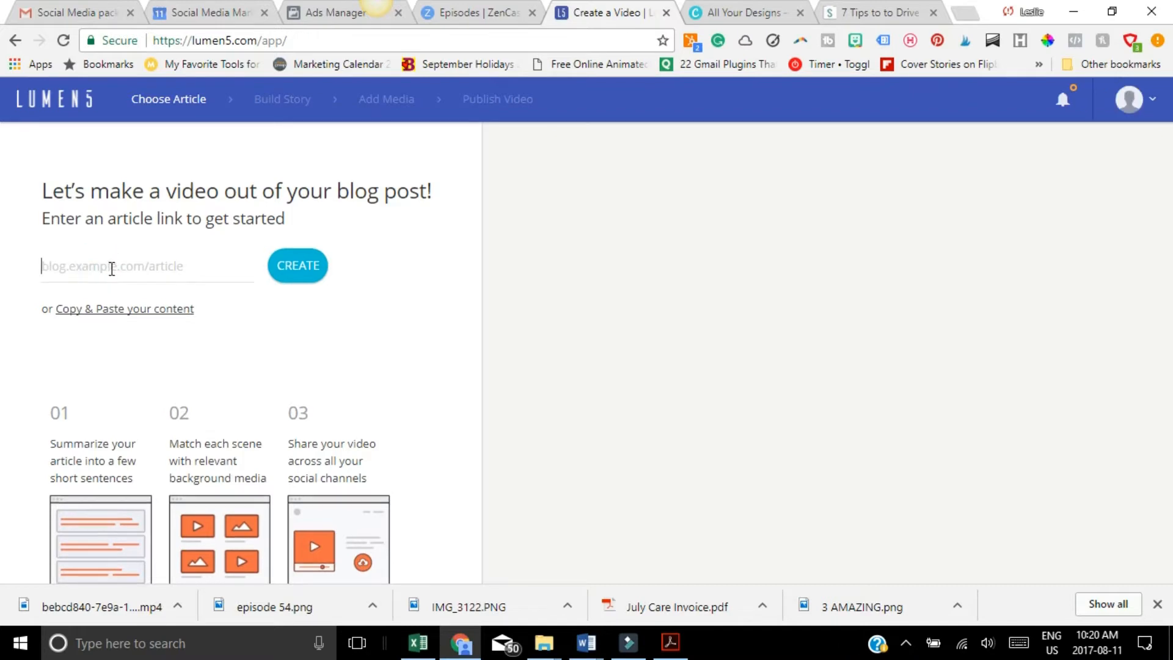
# - Submit the 'scanada.com/drive-more-traffic-blog/' link as the new video's source article
pyautogui.write('scanada.com/drive-more-traffic-blog/')
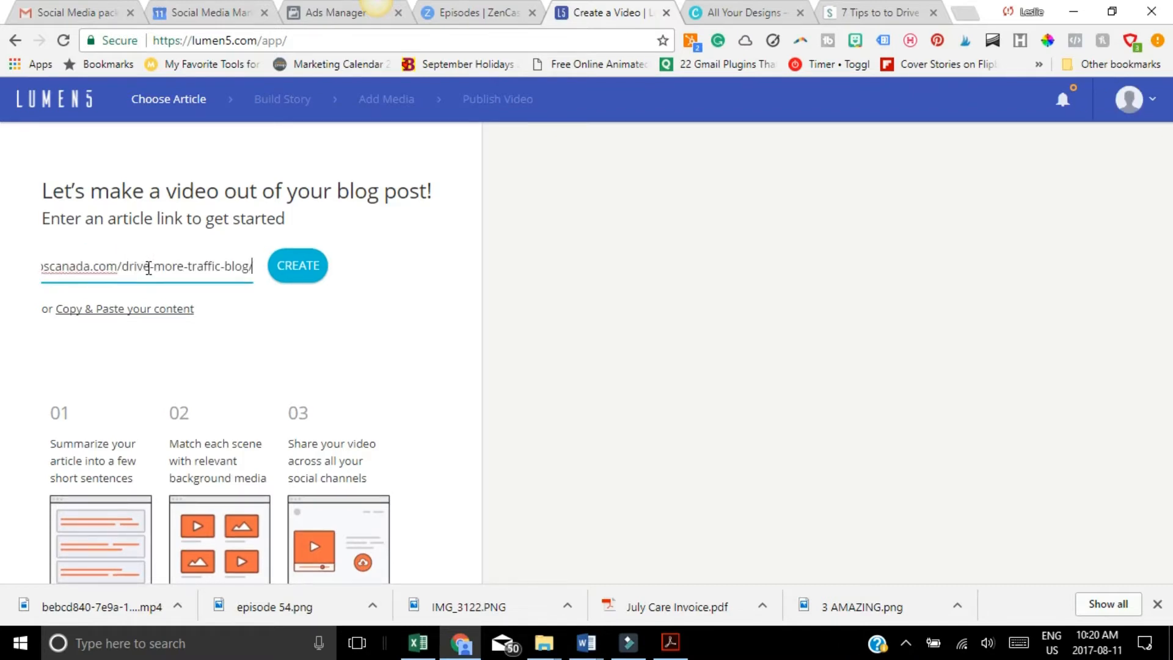
pyautogui.click(298, 265)
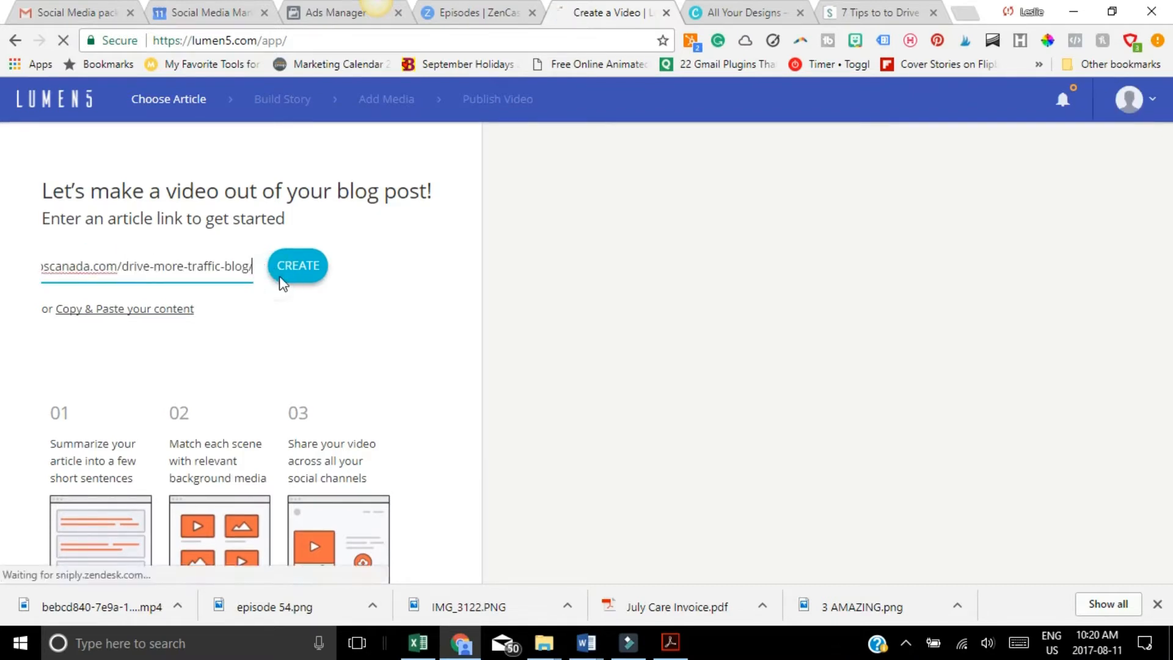
pyautogui.click(298, 265)
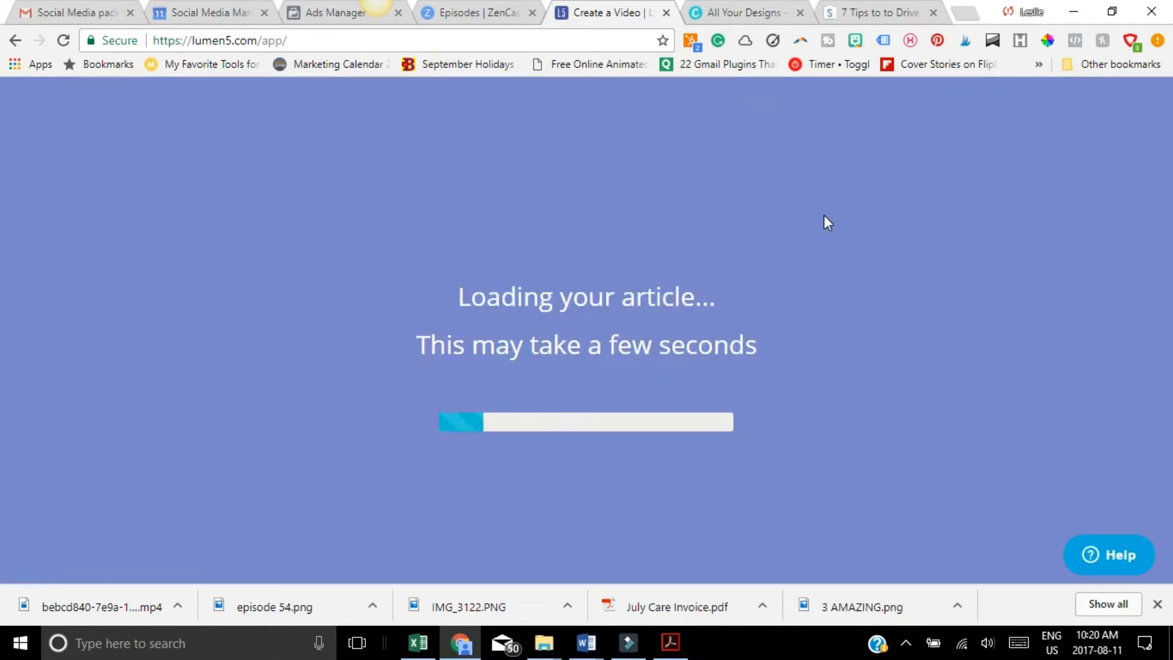
pyautogui.moveTo(419, 215)
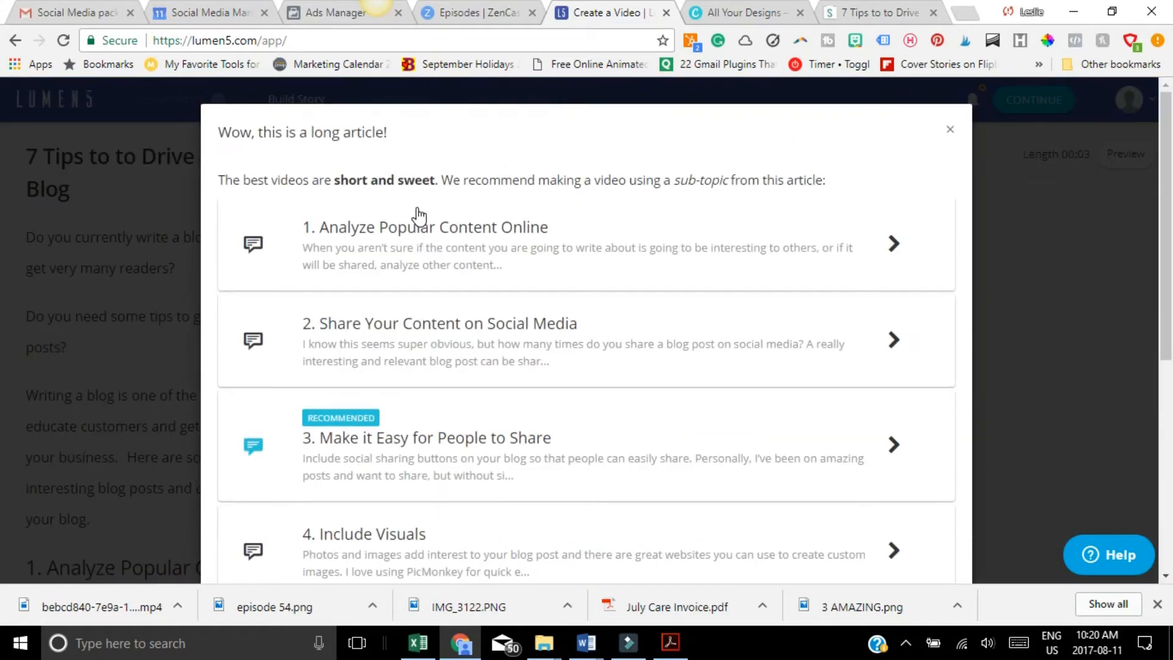
# - Use the whole article and add the '1. Analyze Popular Content Online' heading as a scene
pyautogui.doubleClick(302, 132)
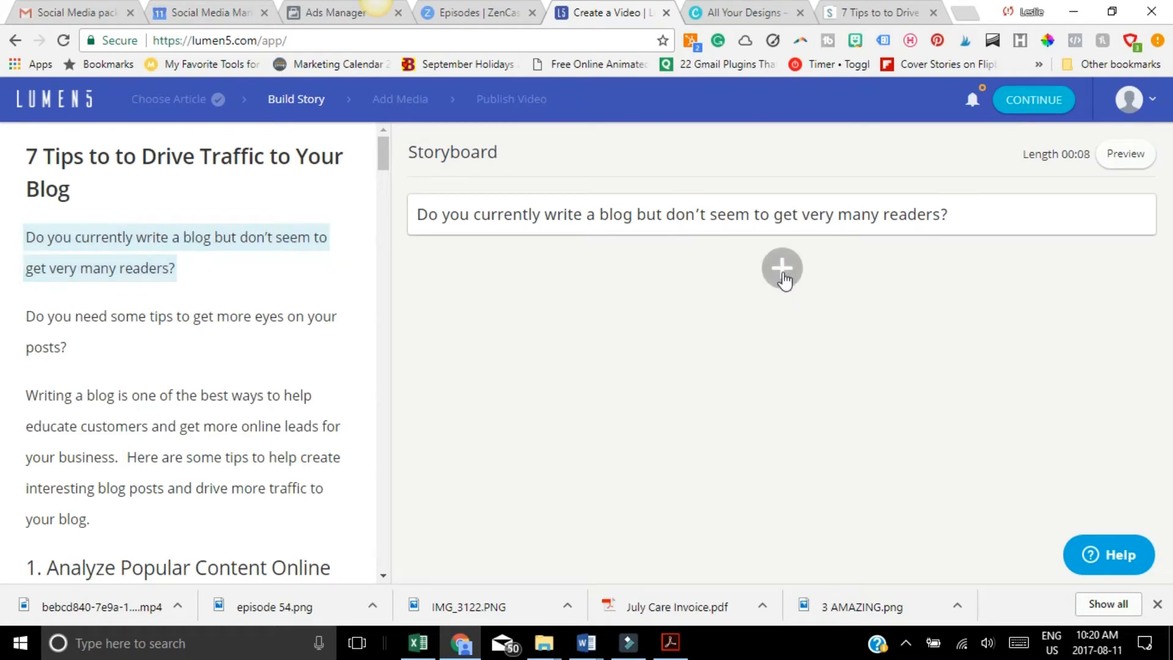
pyautogui.moveTo(778, 279)
pyautogui.write('1 tip to drive more traffic to your blog')
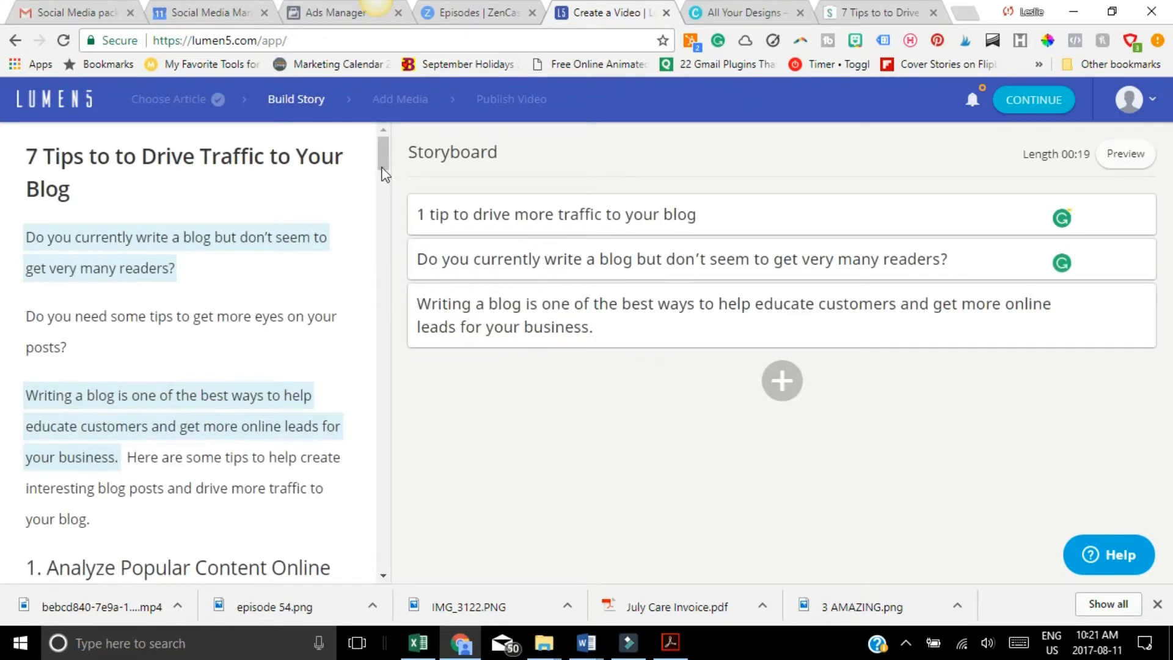
pyautogui.scroll(-3)
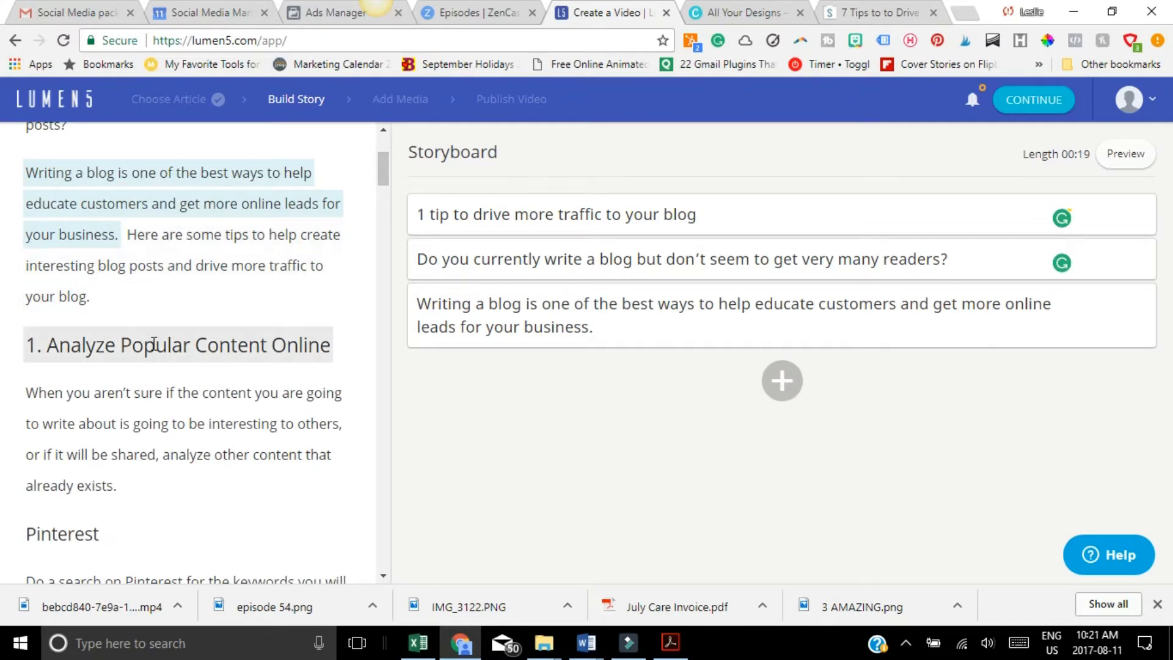
pyautogui.click(178, 344)
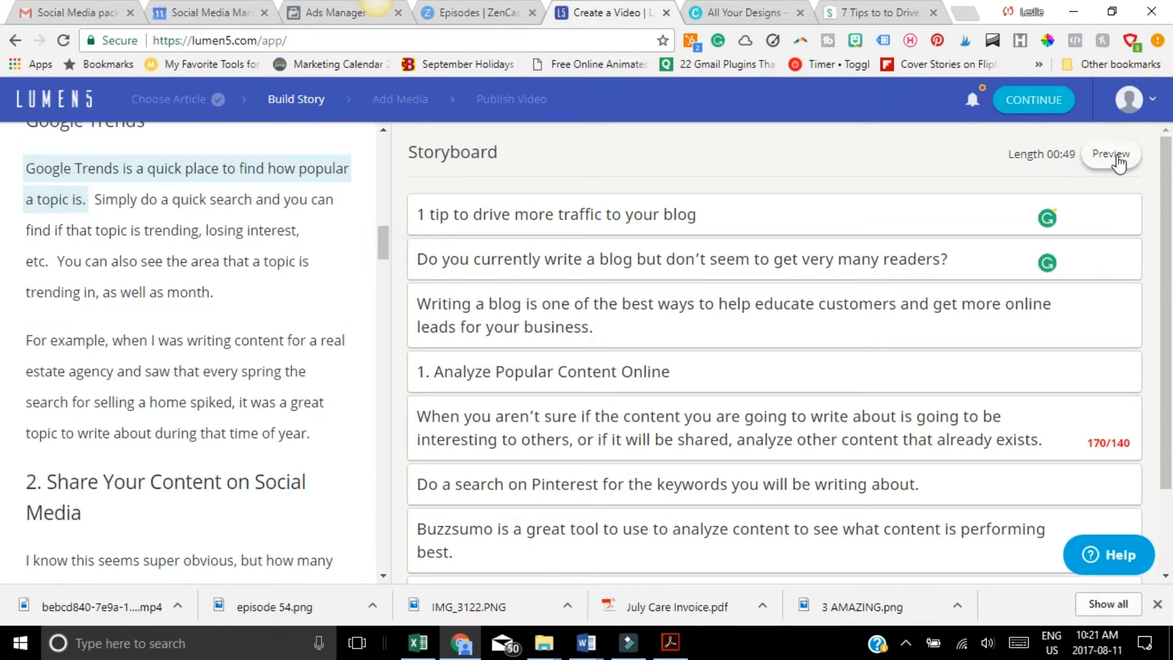
pyautogui.click(1111, 154)
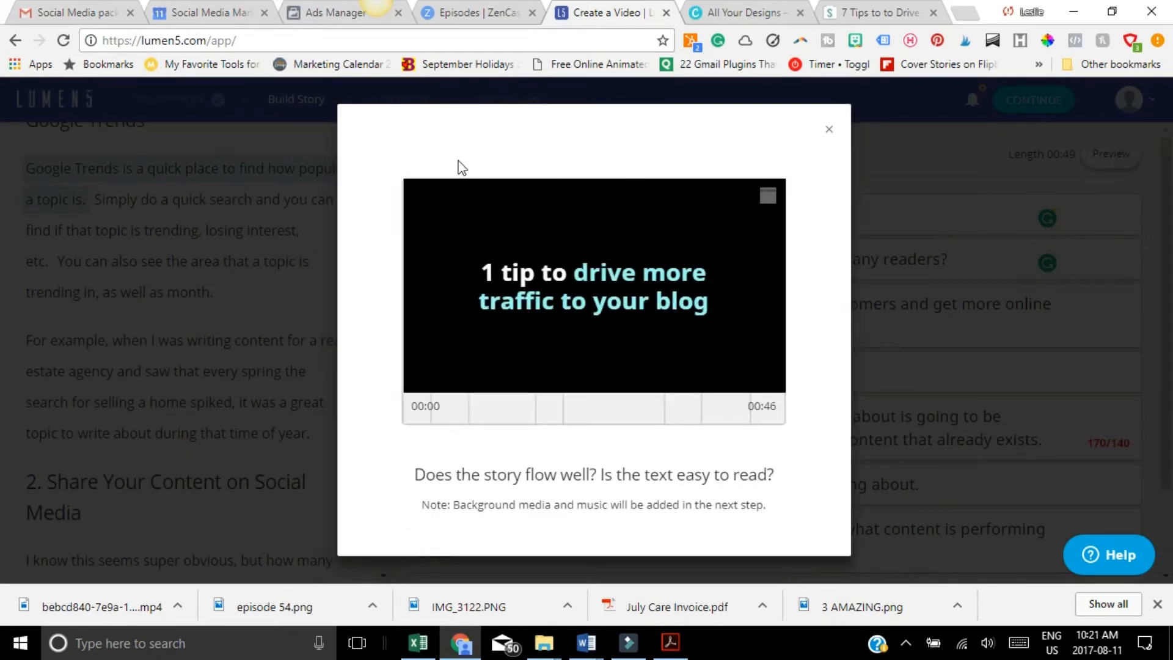
pyautogui.click(594, 299)
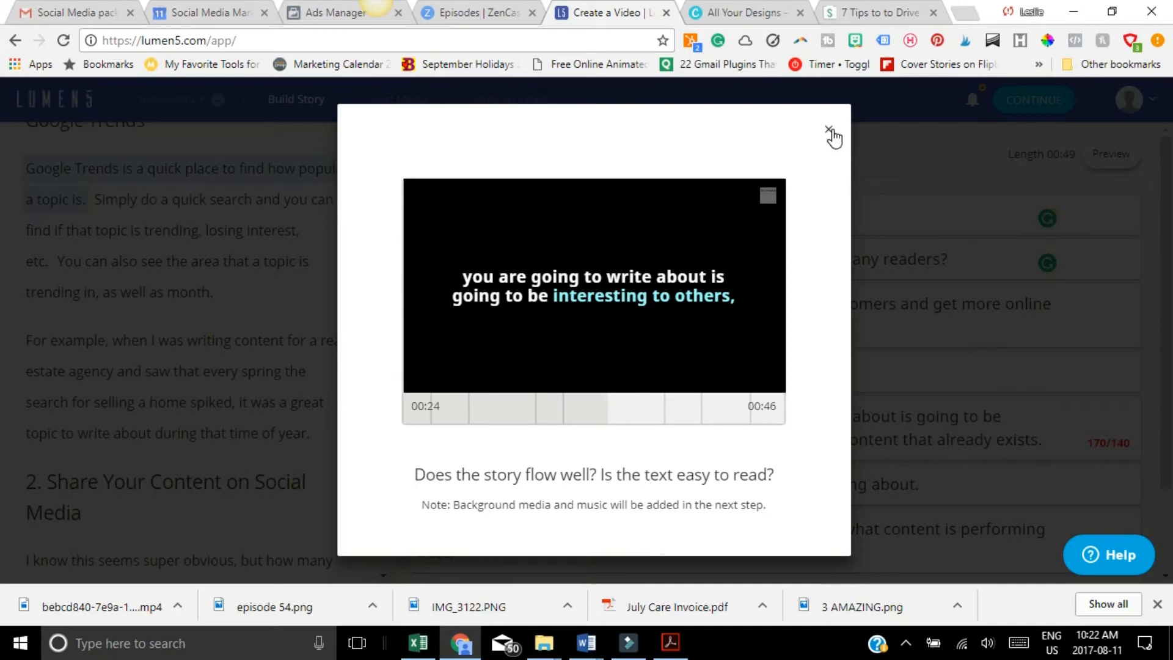
pyautogui.click(828, 131)
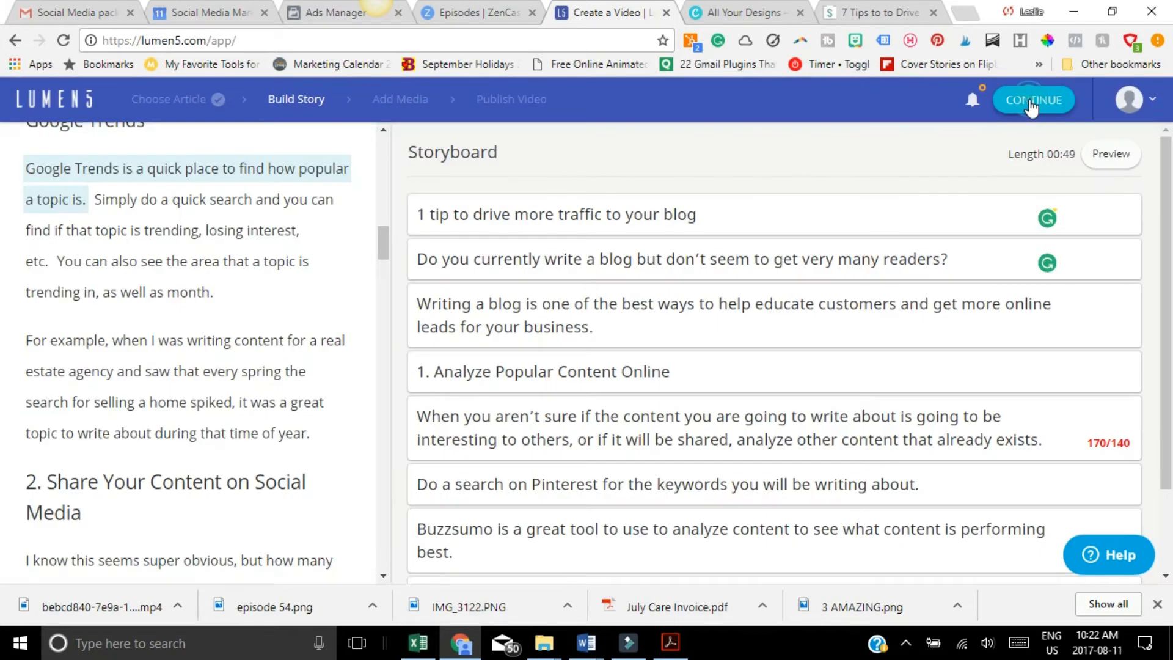
# - Continue past the story step, fixing the over-140-character sentence about unsure content
pyautogui.click(1033, 99)
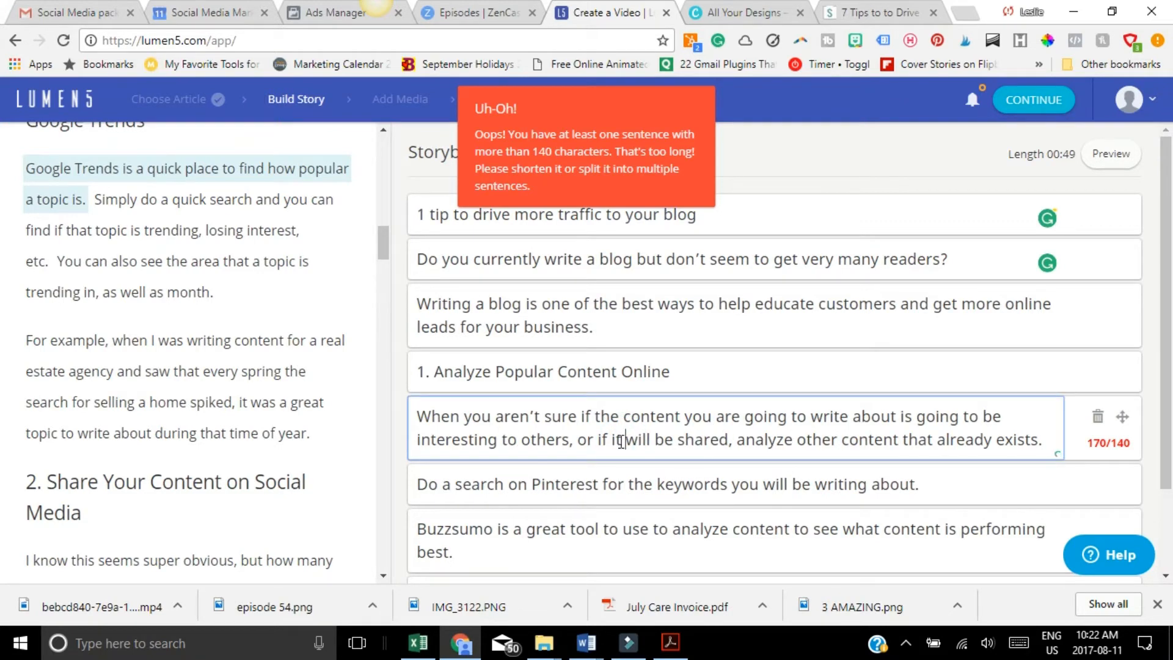
pyautogui.click(1033, 99)
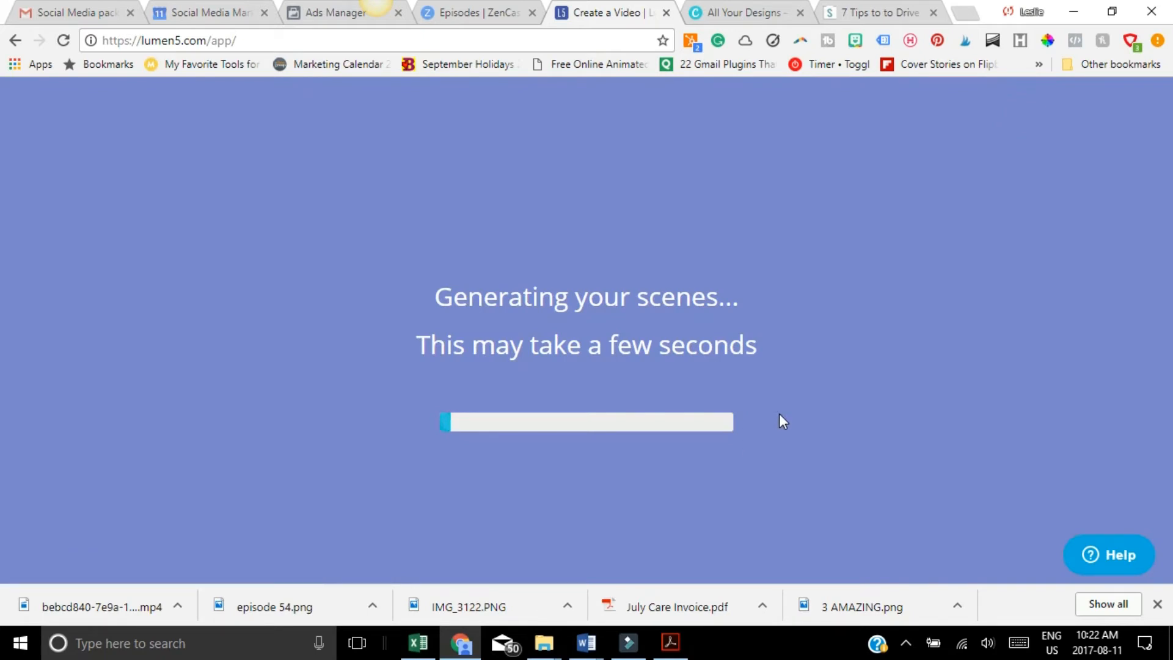
pyautogui.moveTo(603, 268)
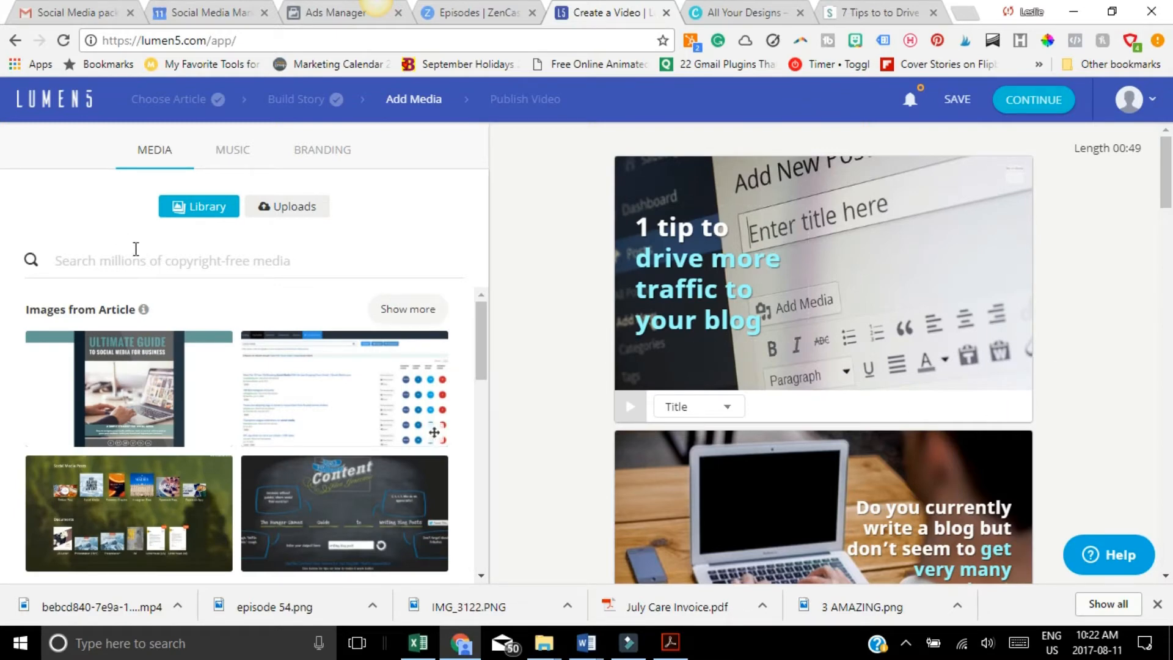
# - Select the 'Analyze Popular Content Online' scene and browse the Media Library for a keyboard desk photo
pyautogui.scroll(-3)
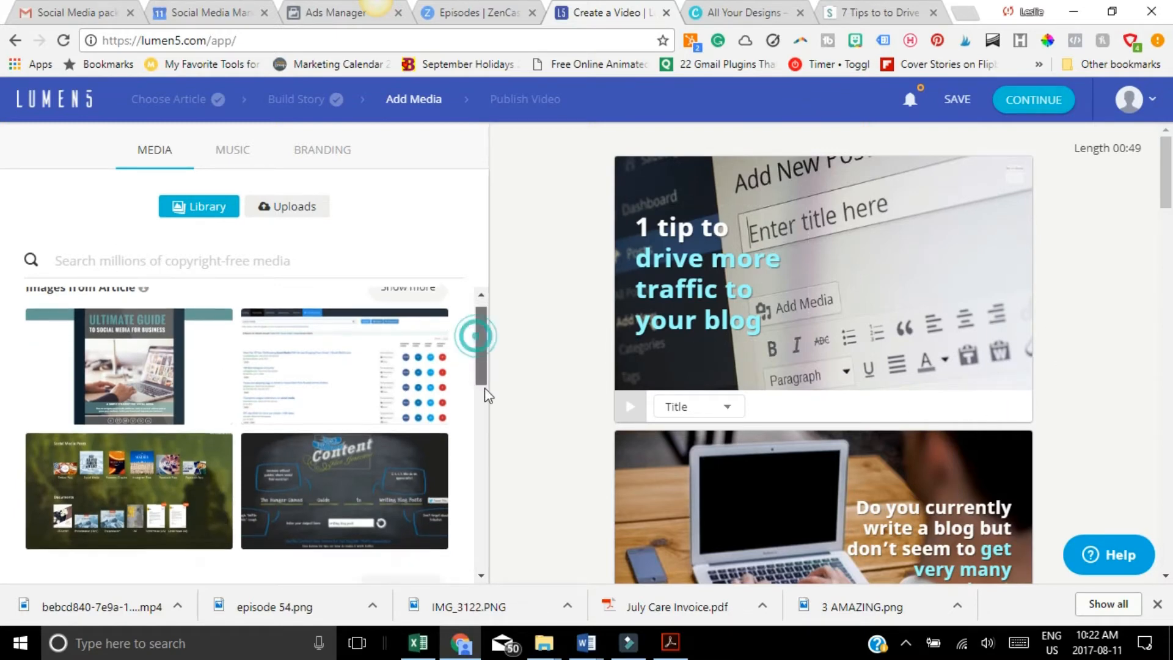
pyautogui.scroll(-3)
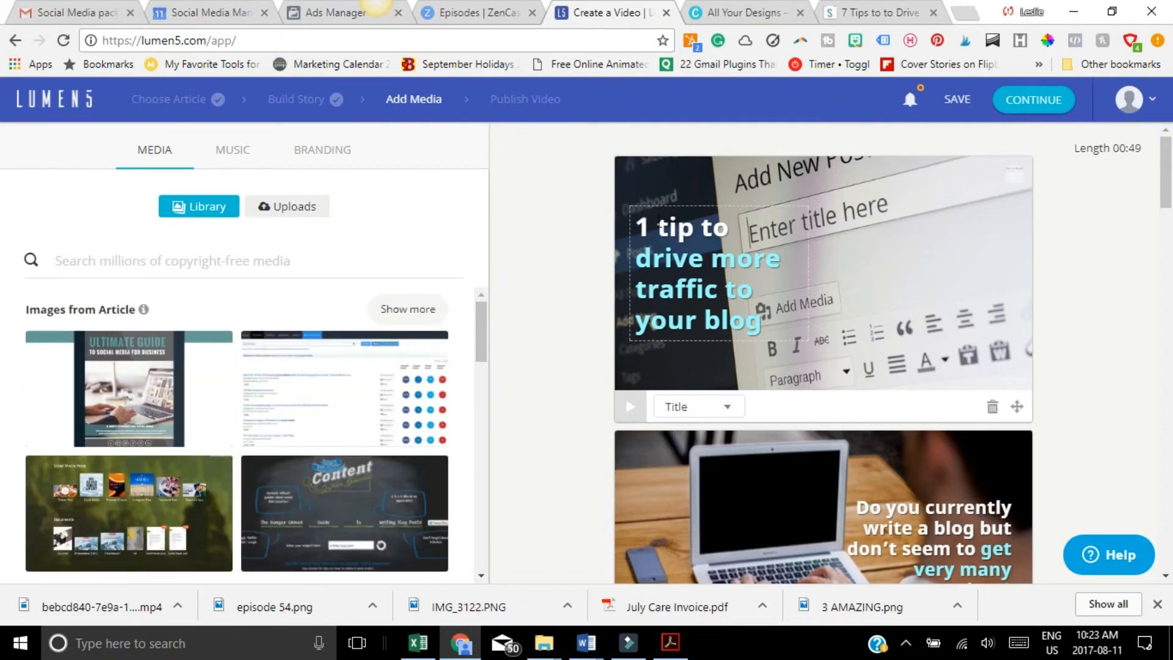
pyautogui.scroll(-3)
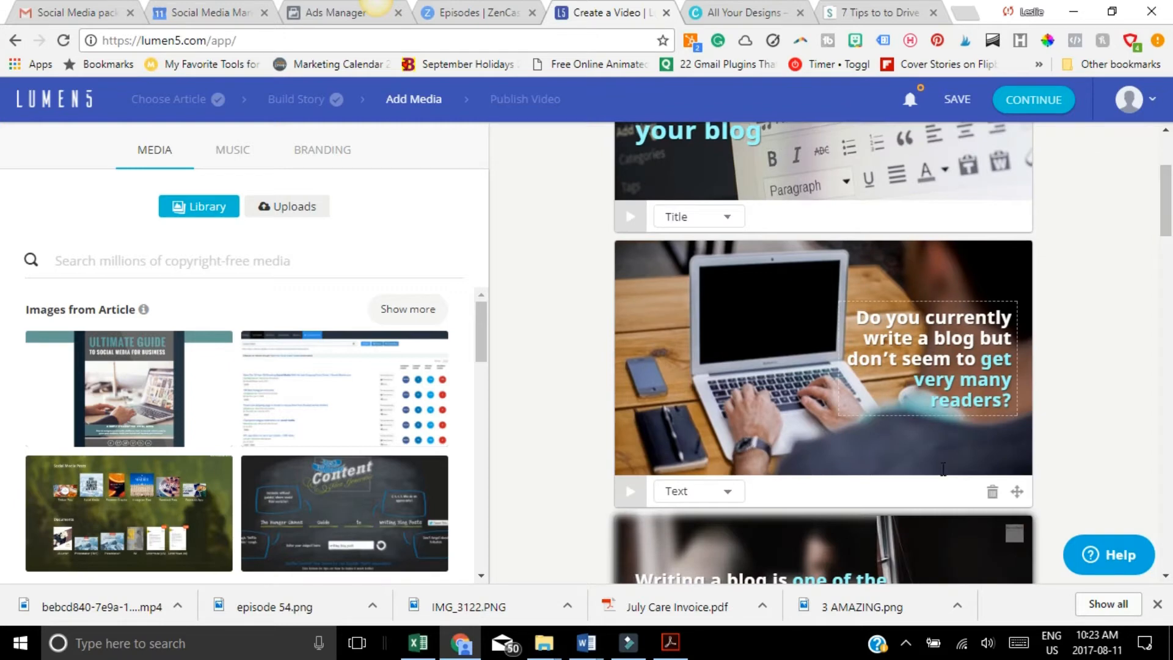
pyautogui.scroll(-3)
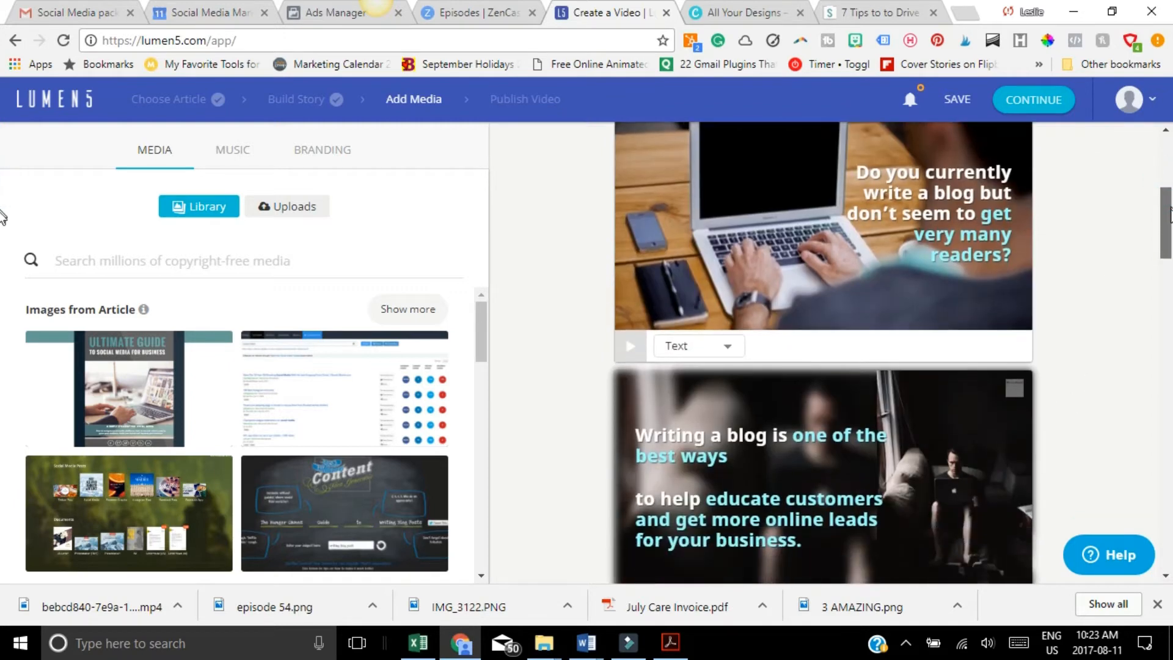
pyautogui.scroll(-3)
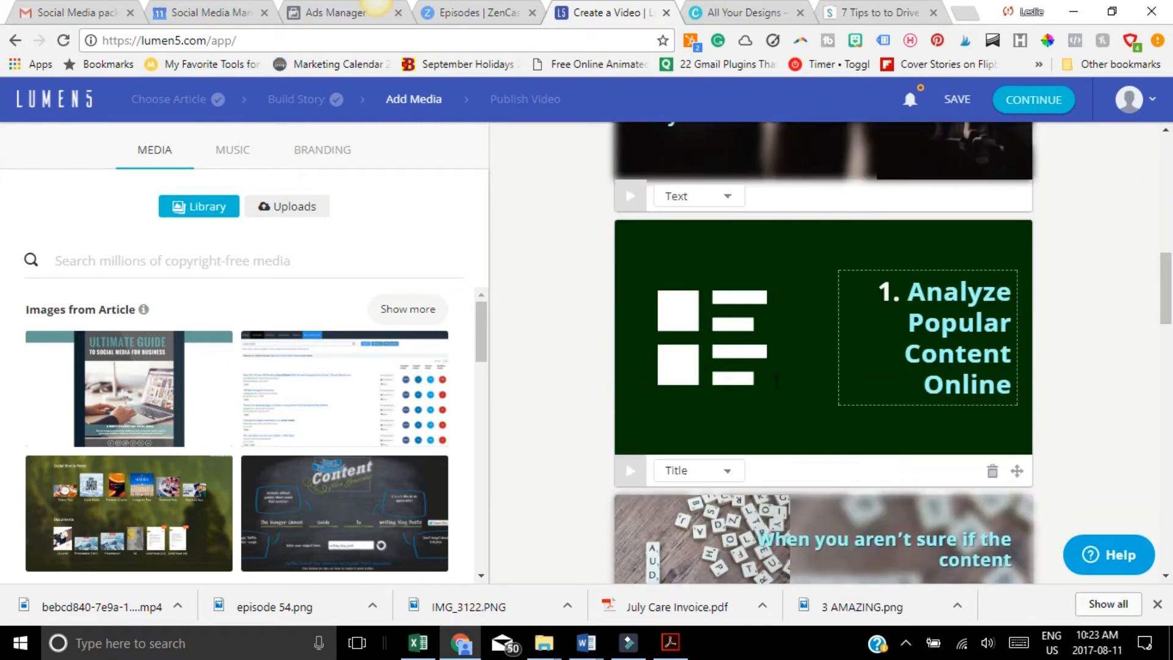
pyautogui.click(927, 337)
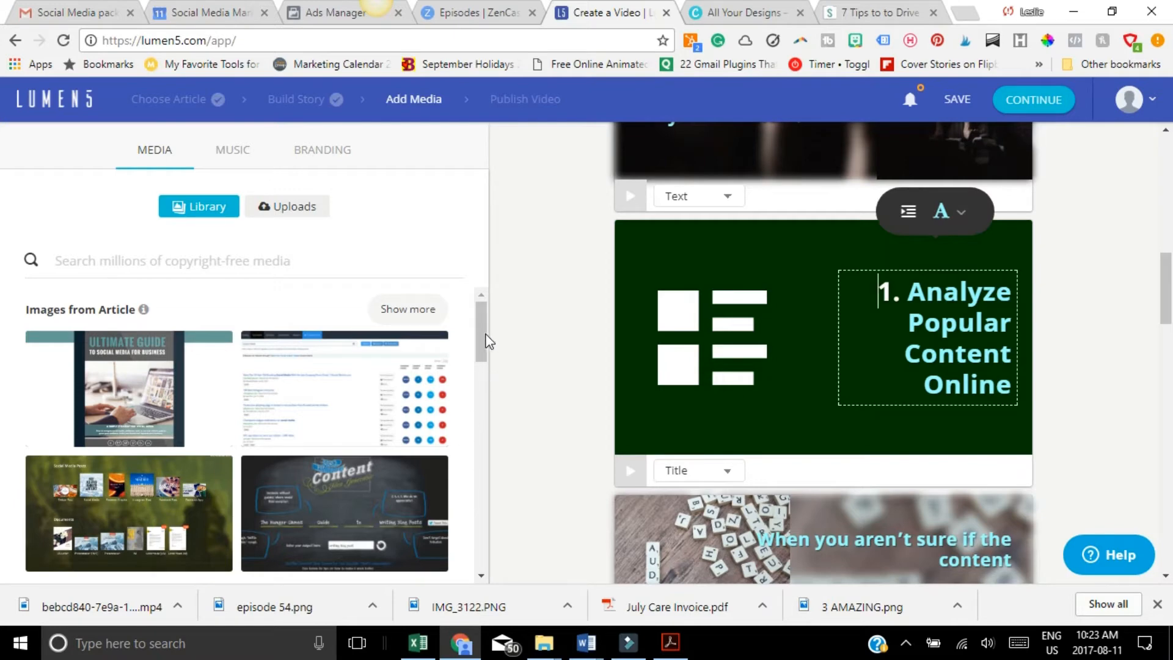
pyautogui.scroll(-3)
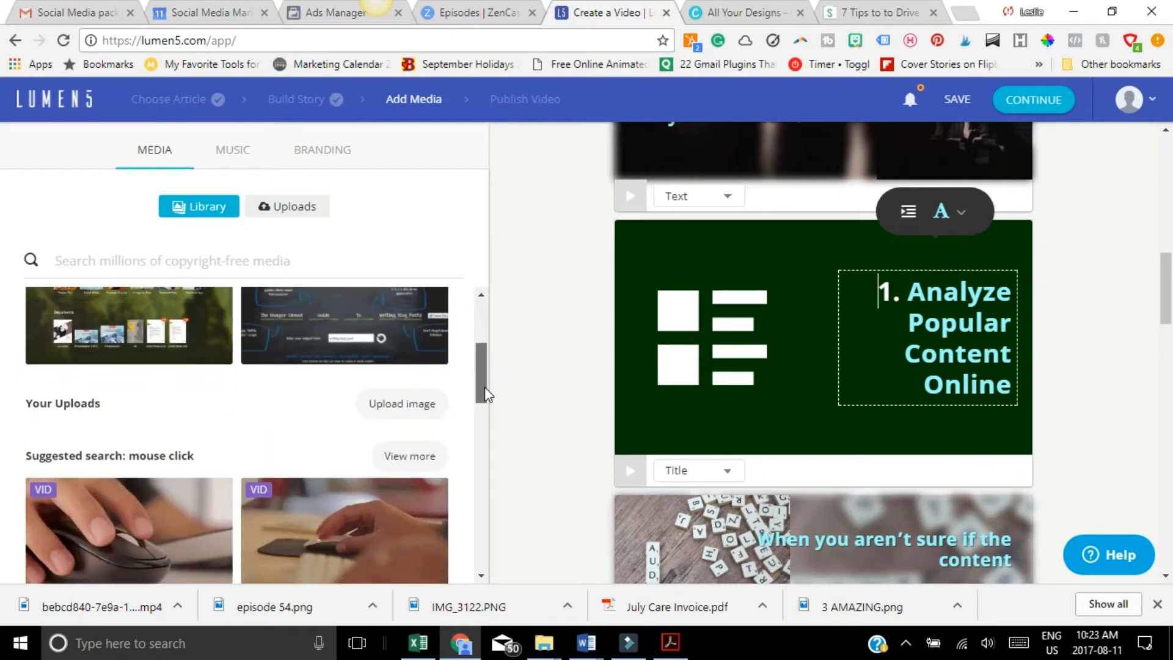
pyautogui.scroll(-3)
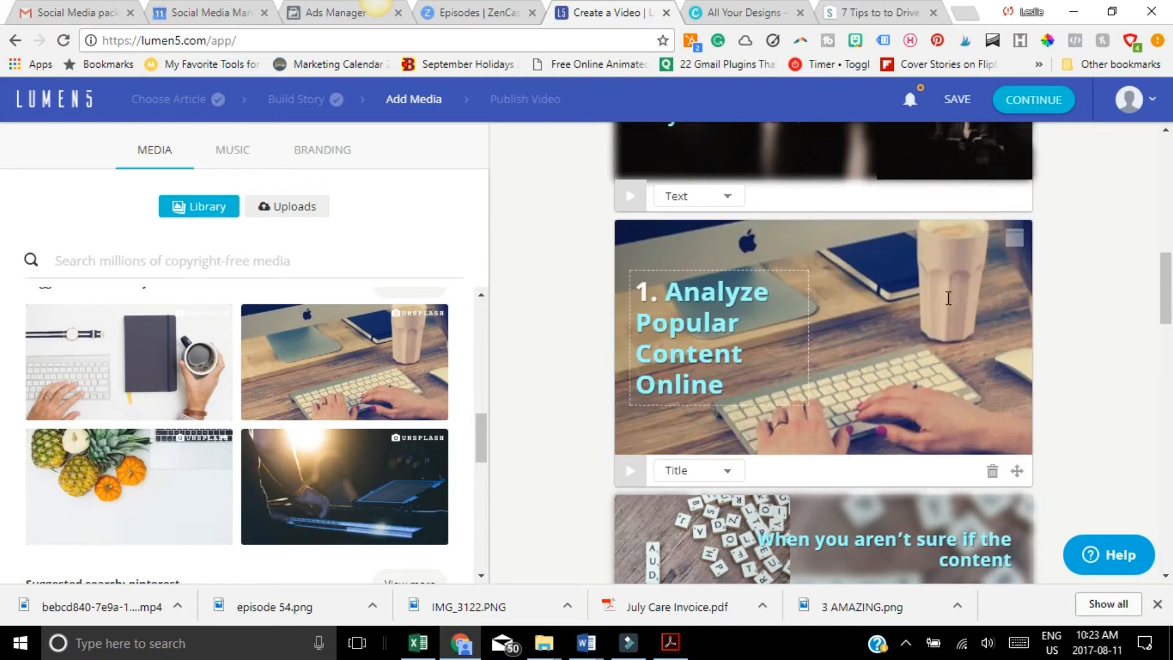
pyautogui.scroll(-3)
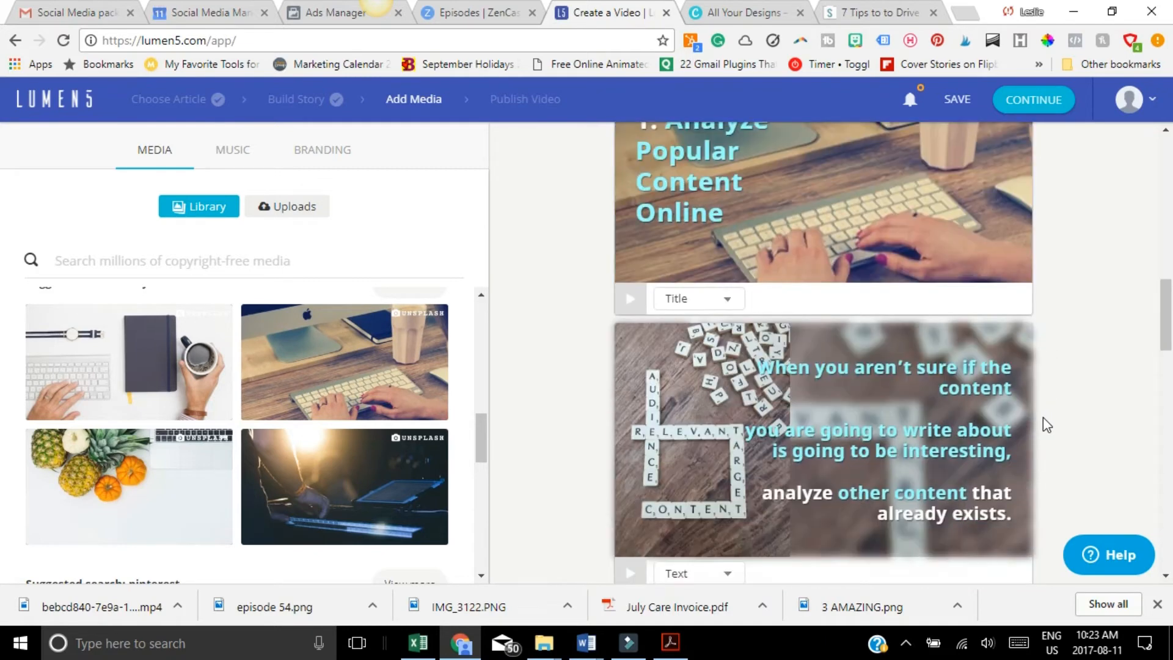
pyautogui.scroll(-3)
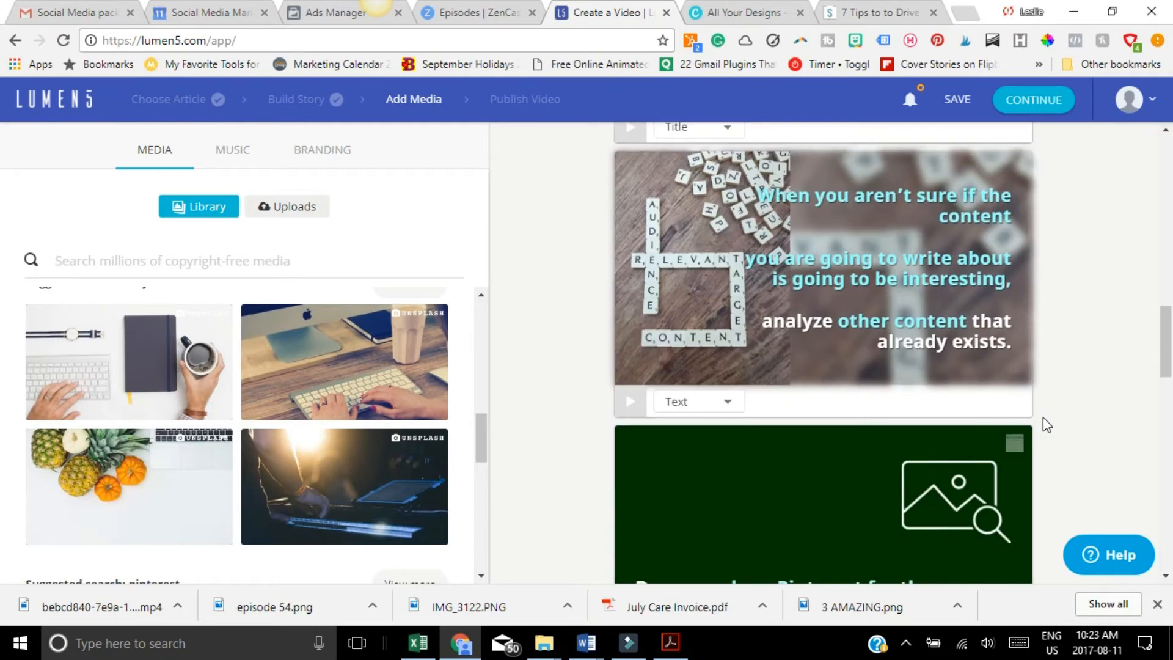
pyautogui.scroll(-3)
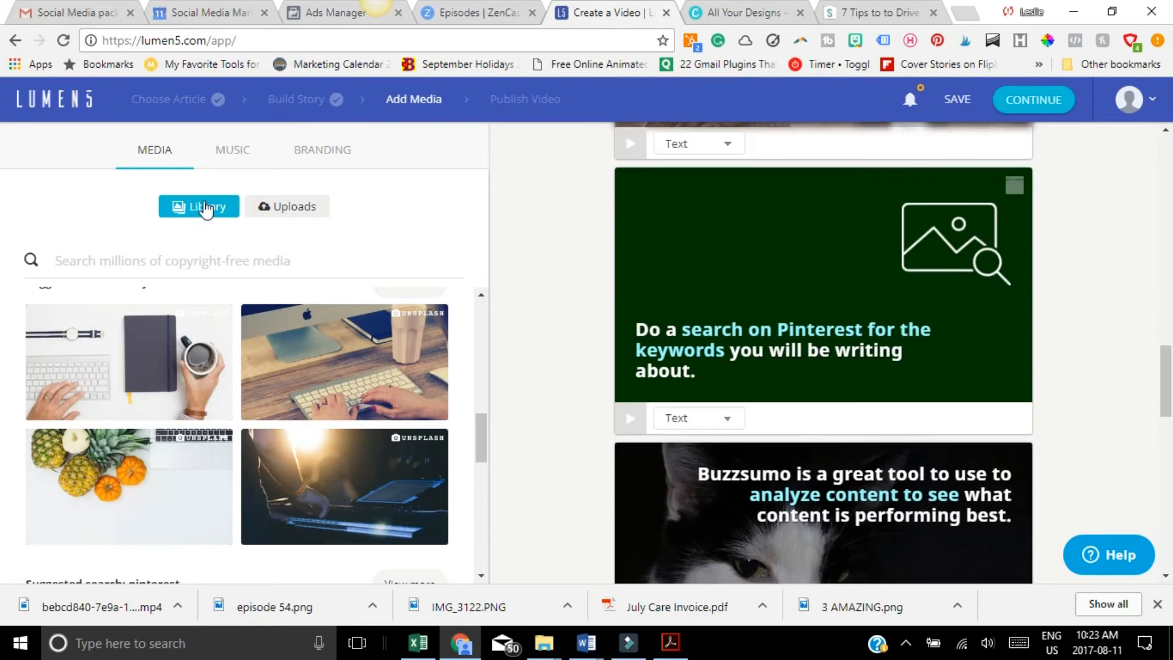
# - Search media for 'pinterest', give the Pinterest scene the letter-tiles photo, then search 'computer'
pyautogui.click(173, 260)
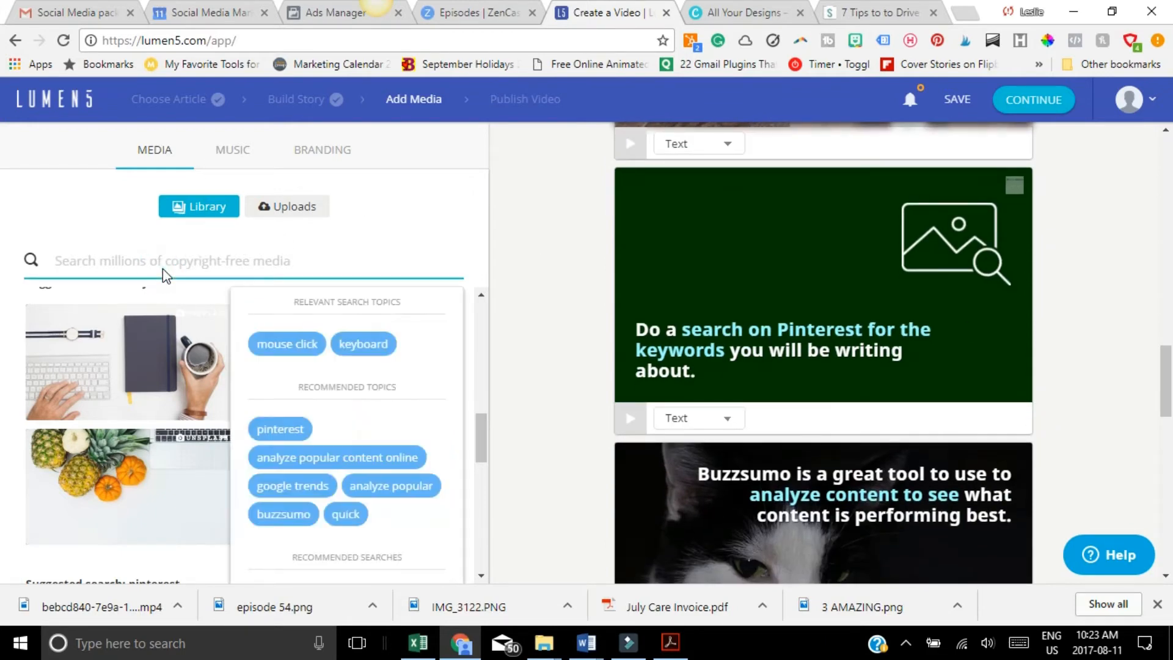
pyautogui.write('pinterest')
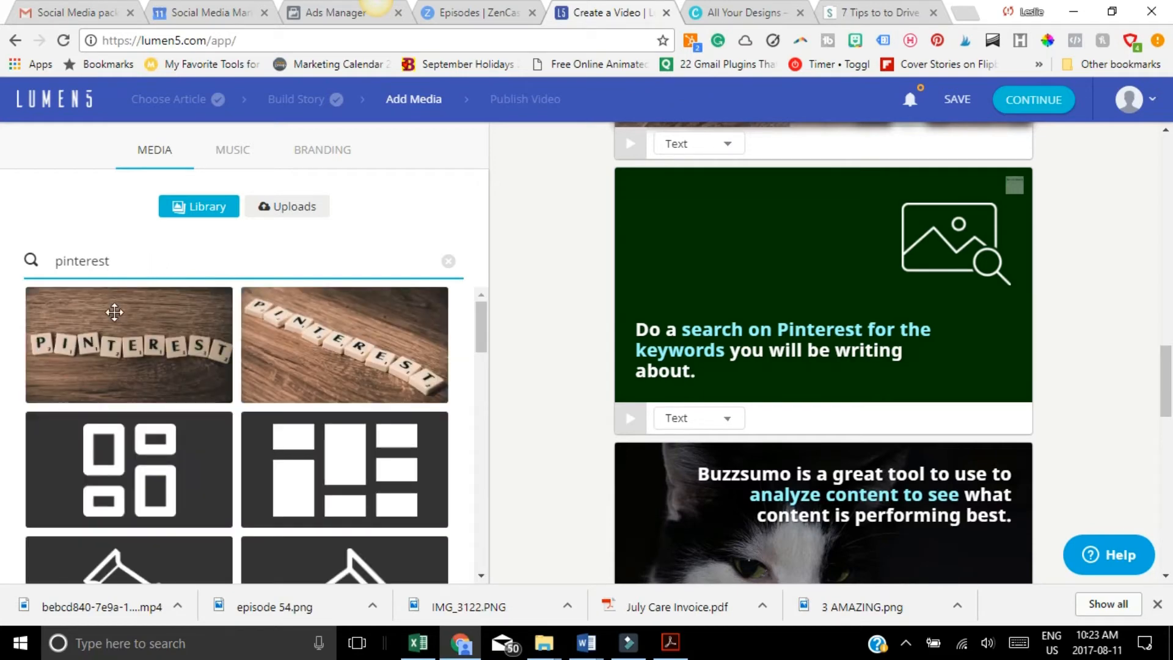
pyautogui.scroll(-3)
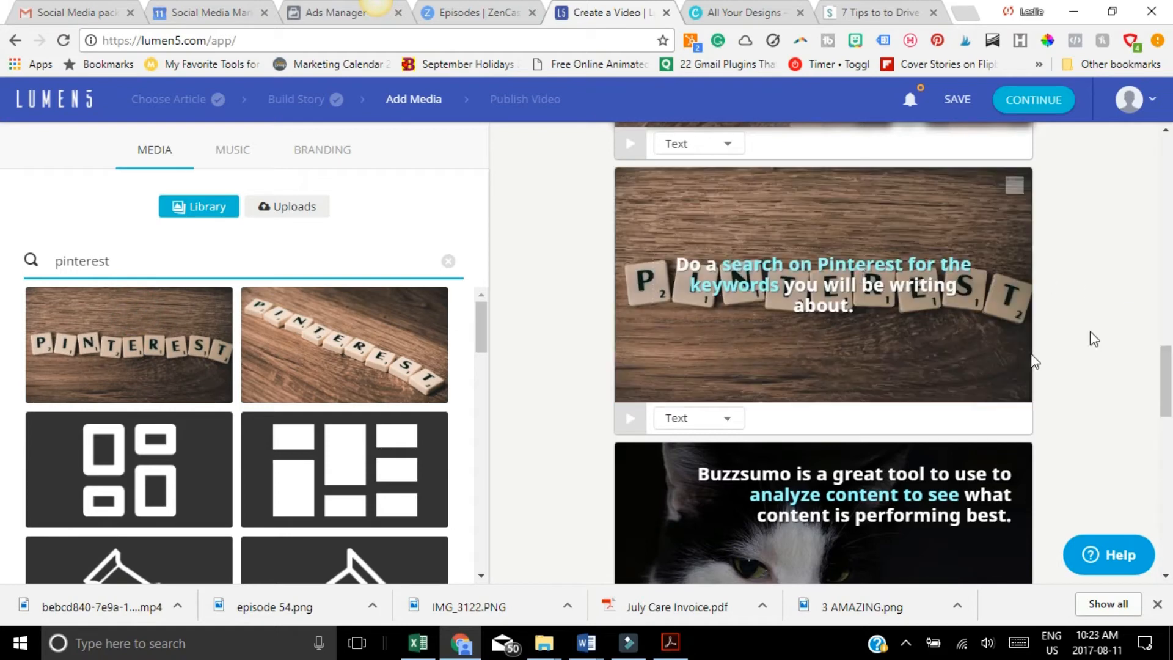
pyautogui.click(822, 285)
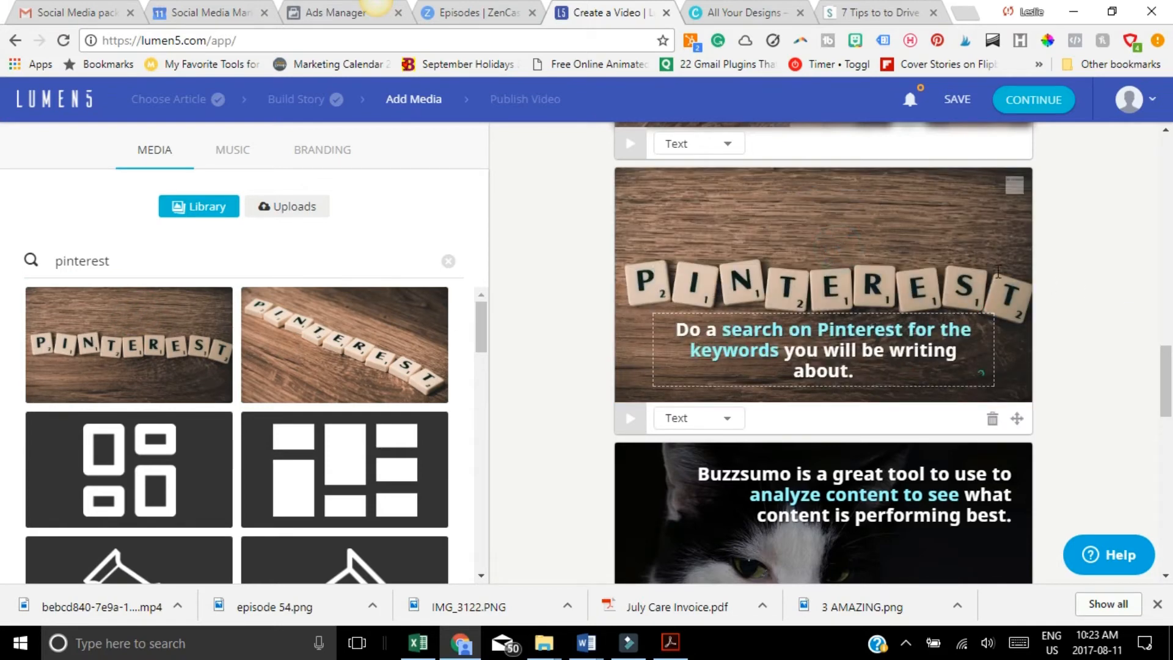
pyautogui.write('computer')
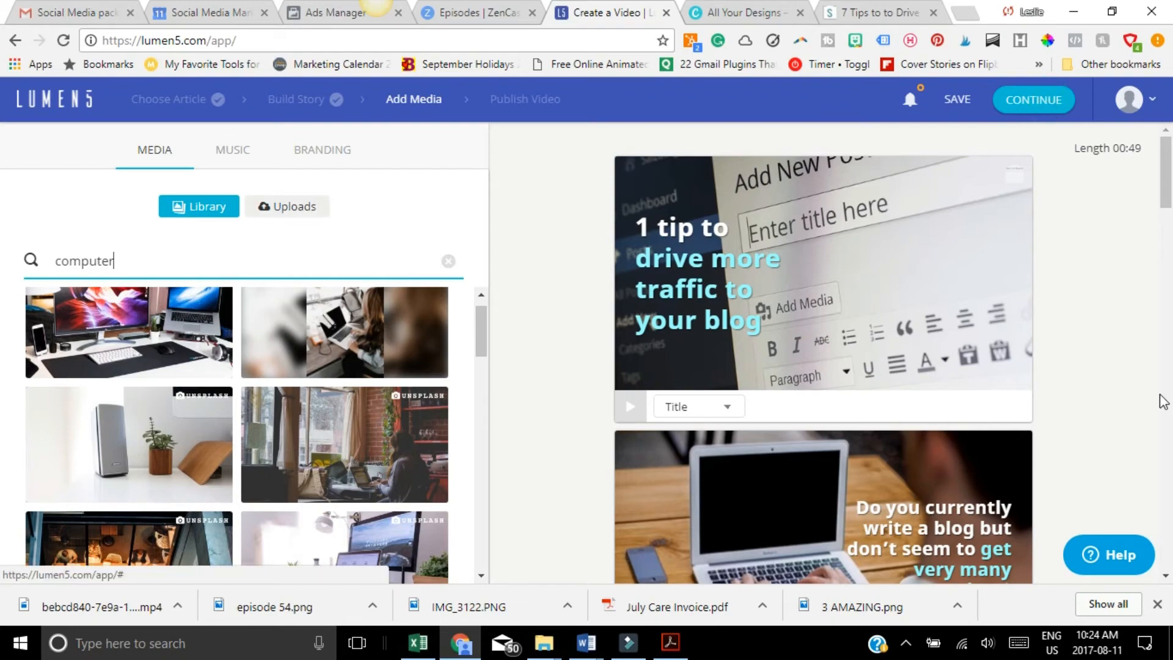
pyautogui.click(1034, 99)
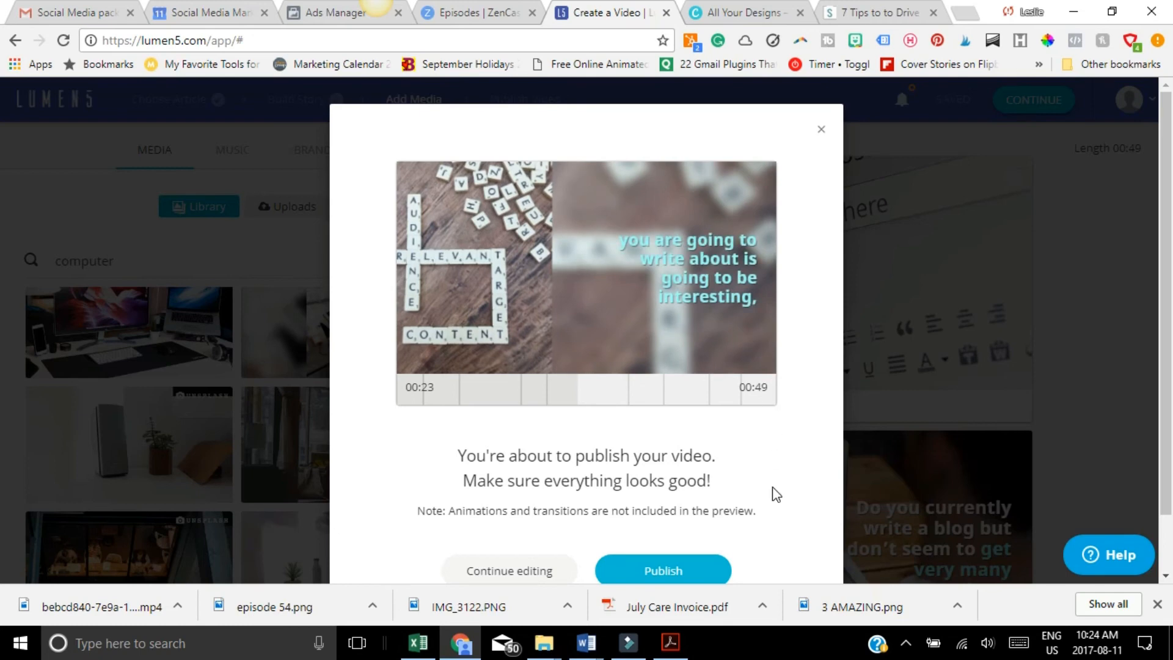
pyautogui.click(821, 128)
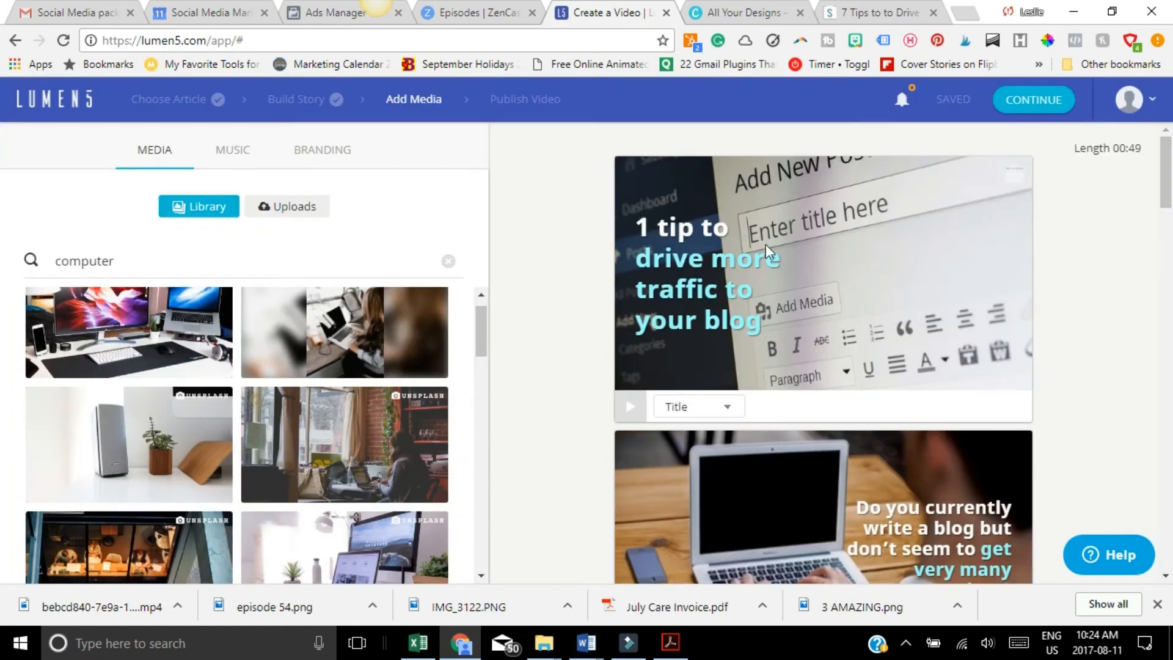
pyautogui.click(1034, 99)
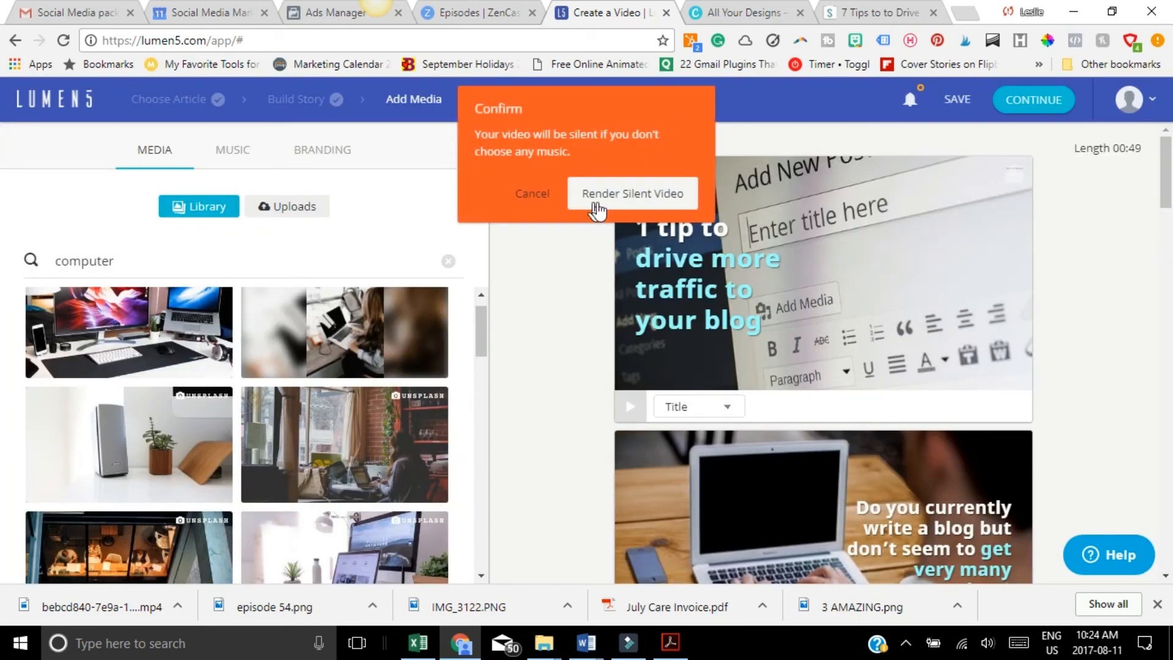
pyautogui.click(632, 193)
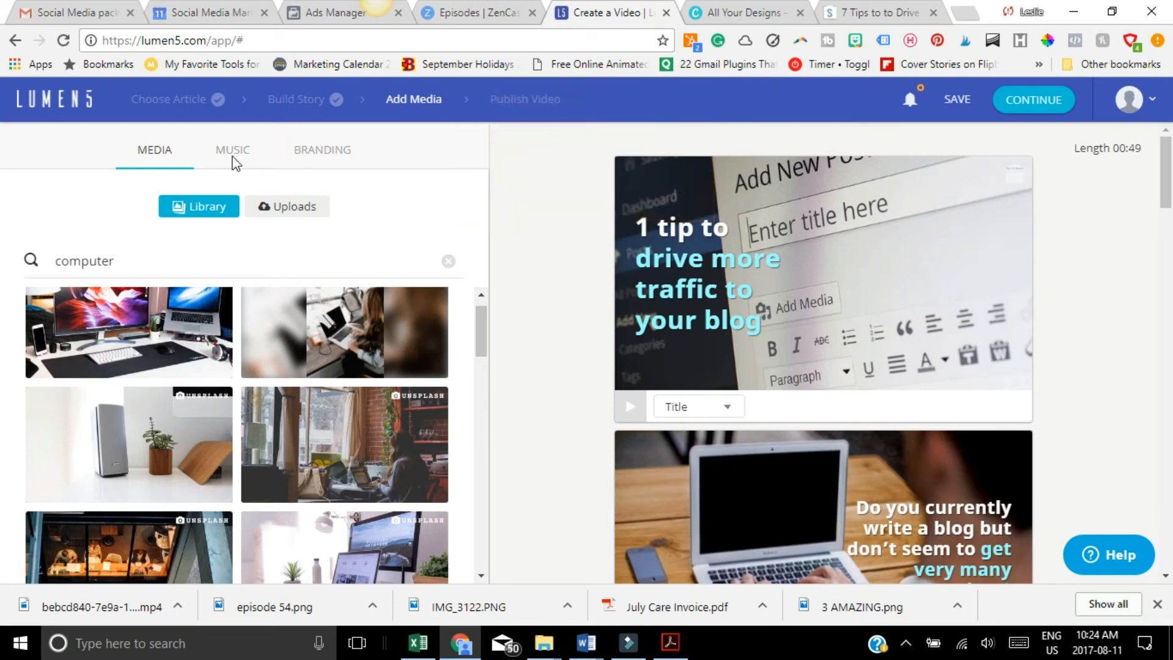
# - Choose the happy track Fretless as music and publish the video
pyautogui.click(232, 149)
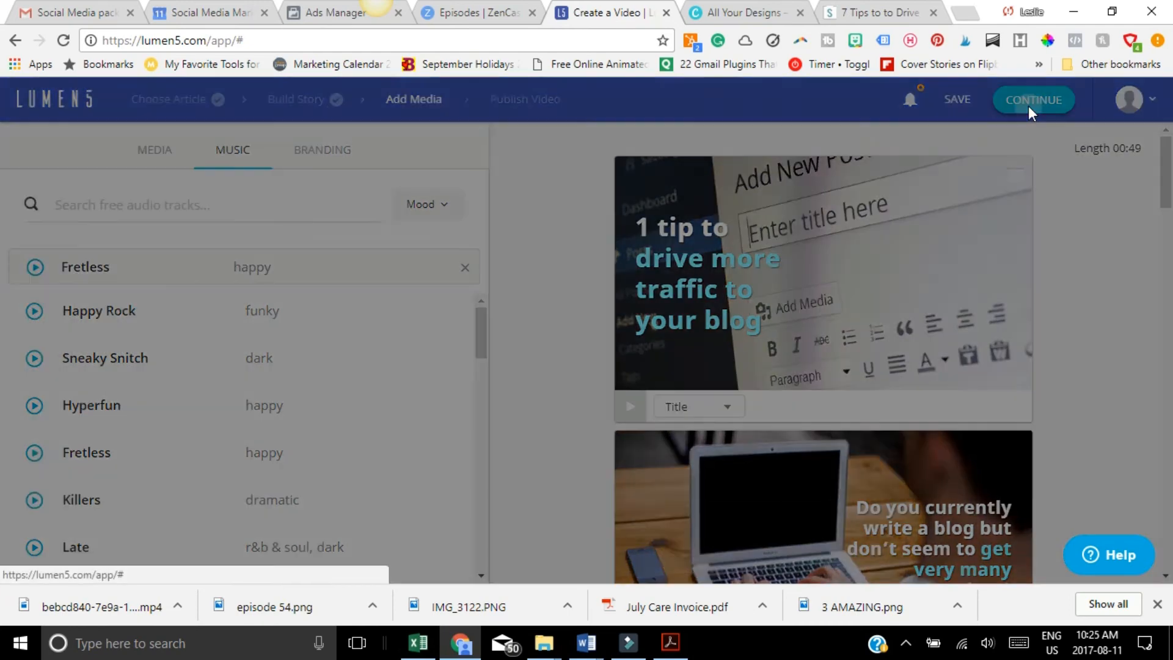
pyautogui.click(1033, 99)
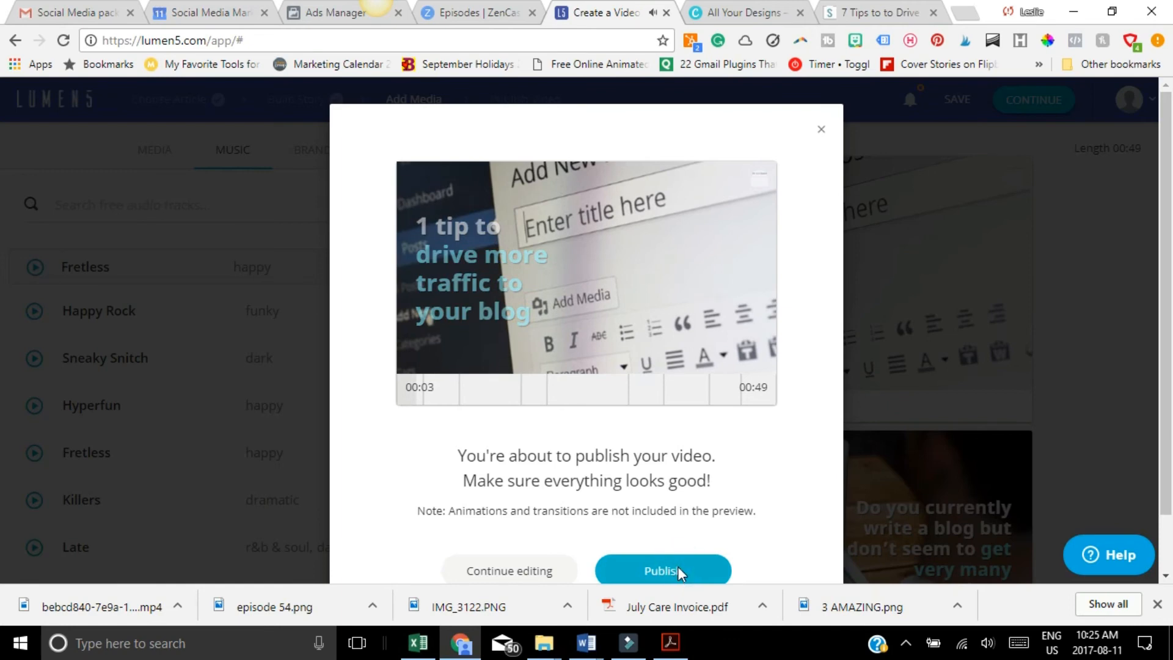
pyautogui.click(660, 570)
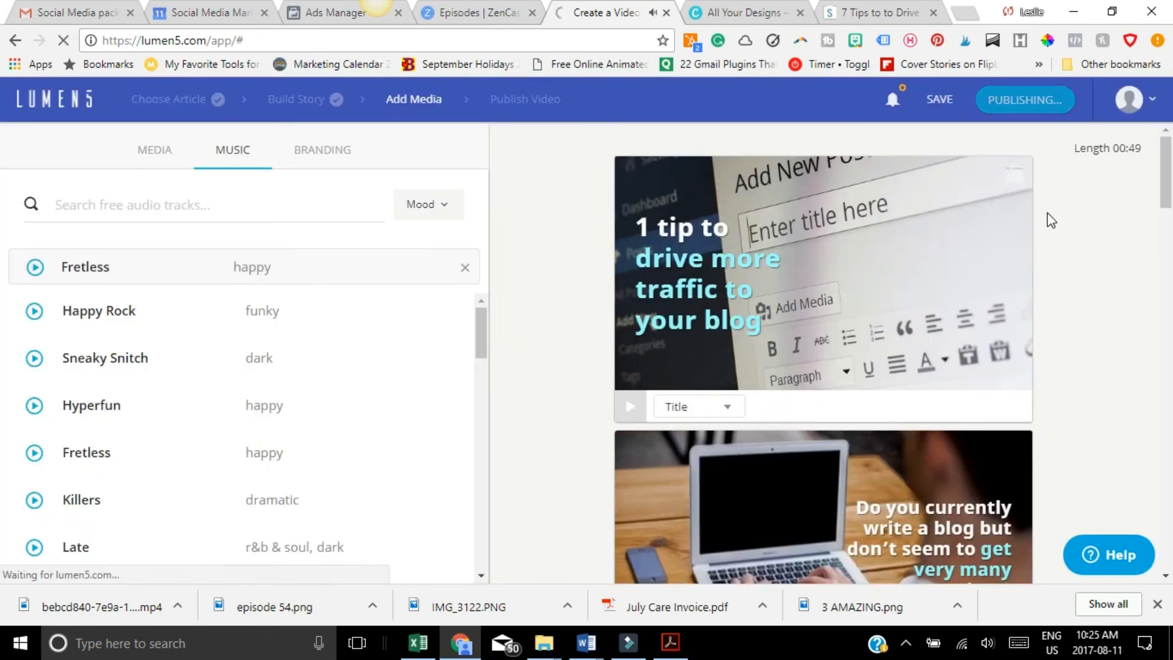